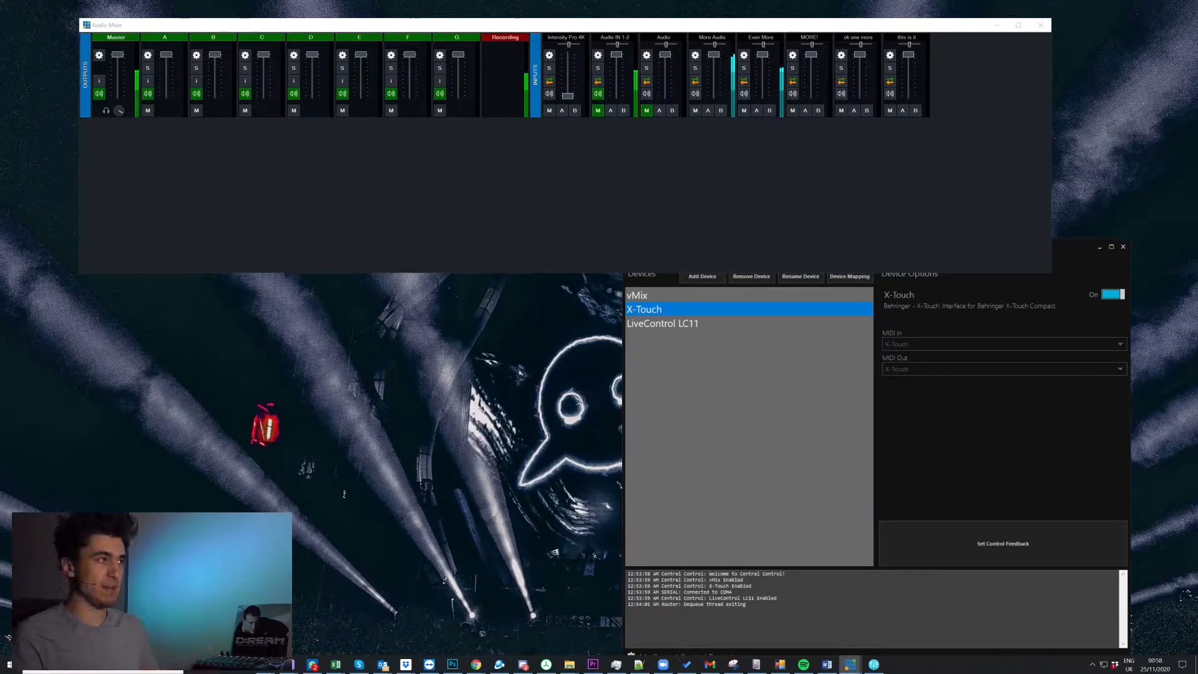
mouse_move(542, 329)
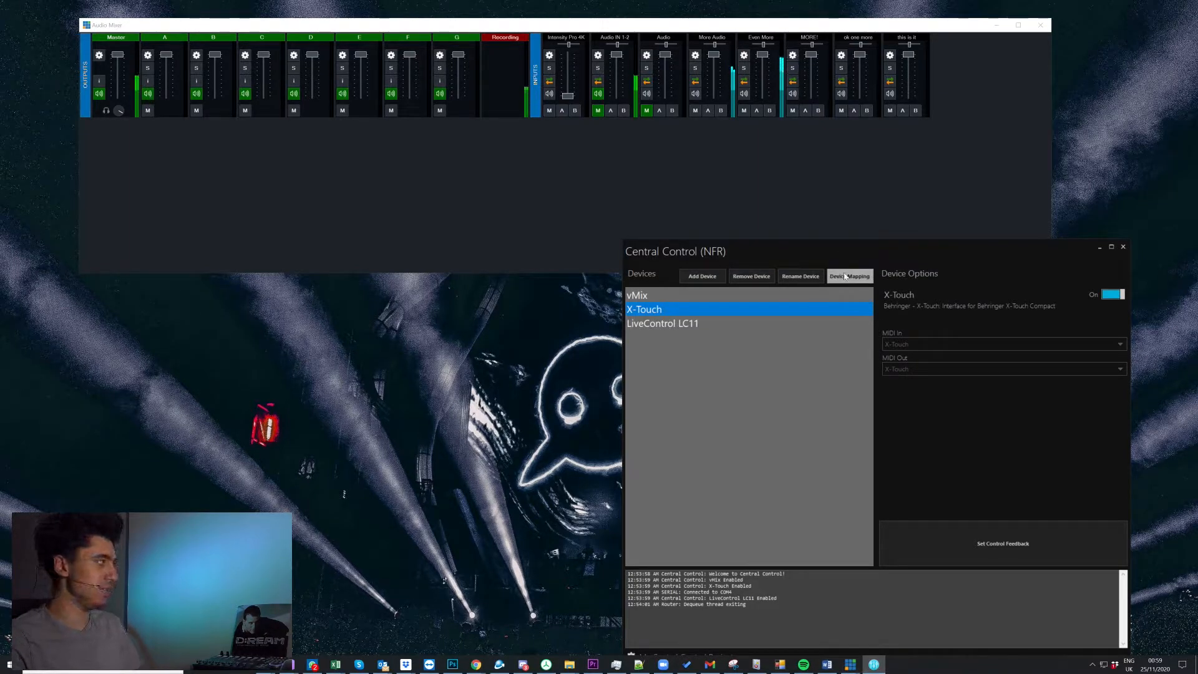
- Add Layer 2 beneath Layer 1 in the X-Touch device mapping
left_click(849, 276)
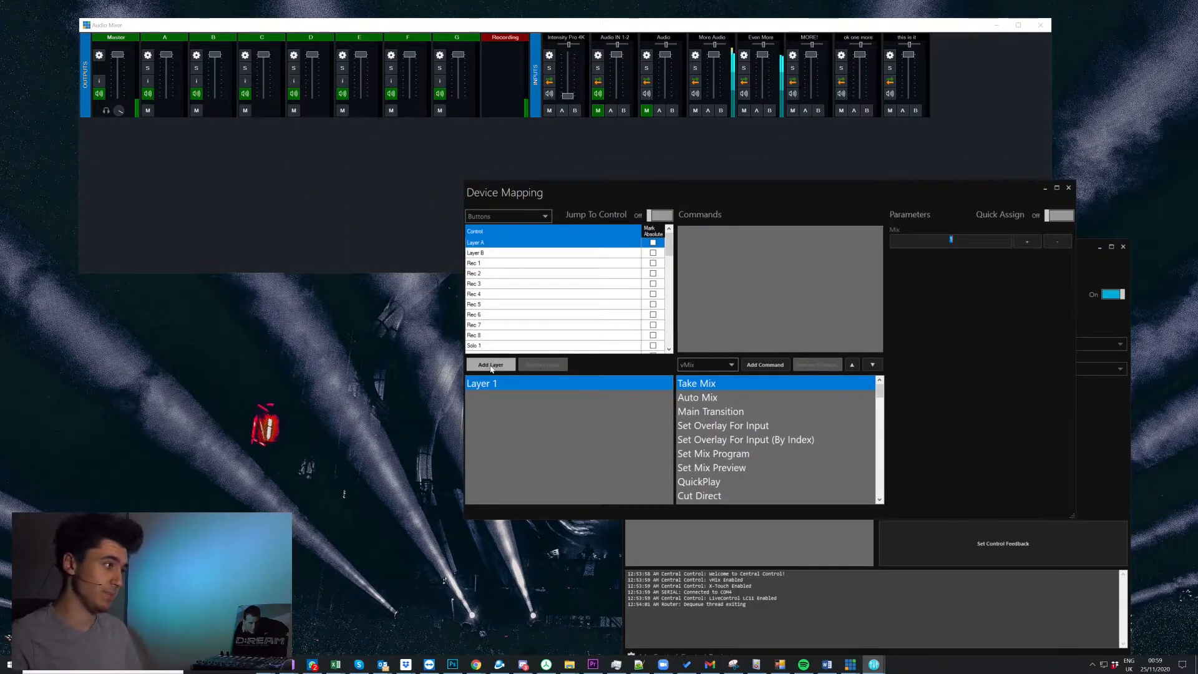
left_click(490, 364)
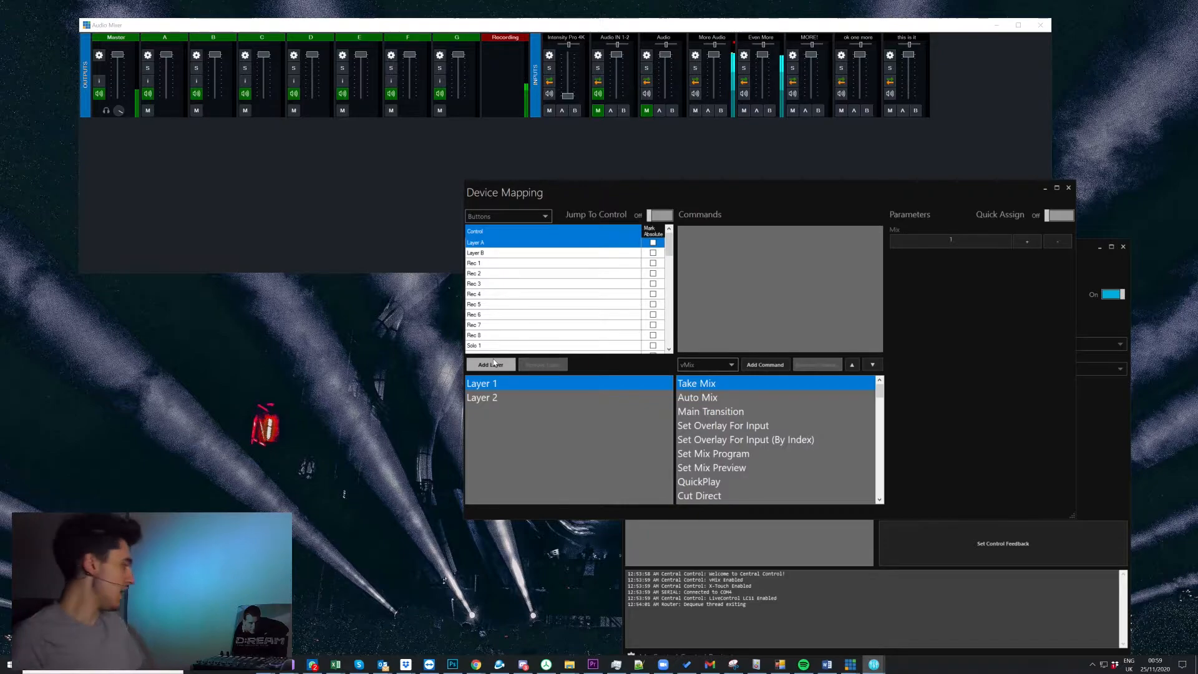
- Enable Jump To Control and tick Mark Absolute for the Rewind and Forward buttons
left_click(659, 214)
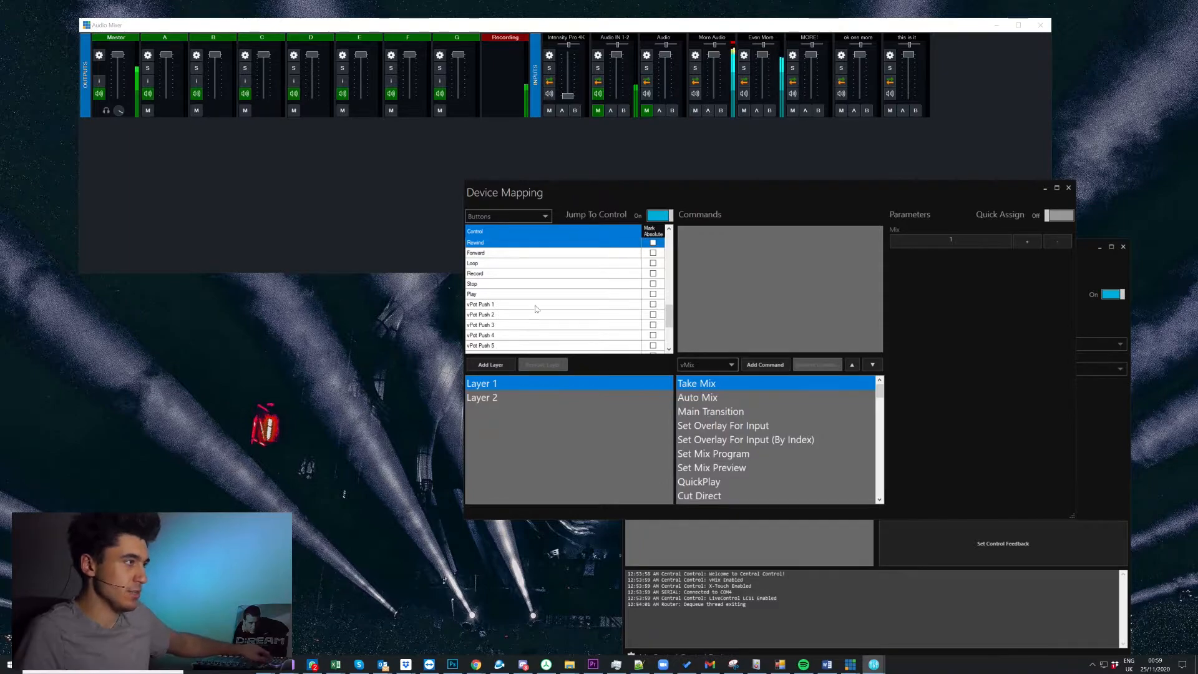
left_click(550, 242)
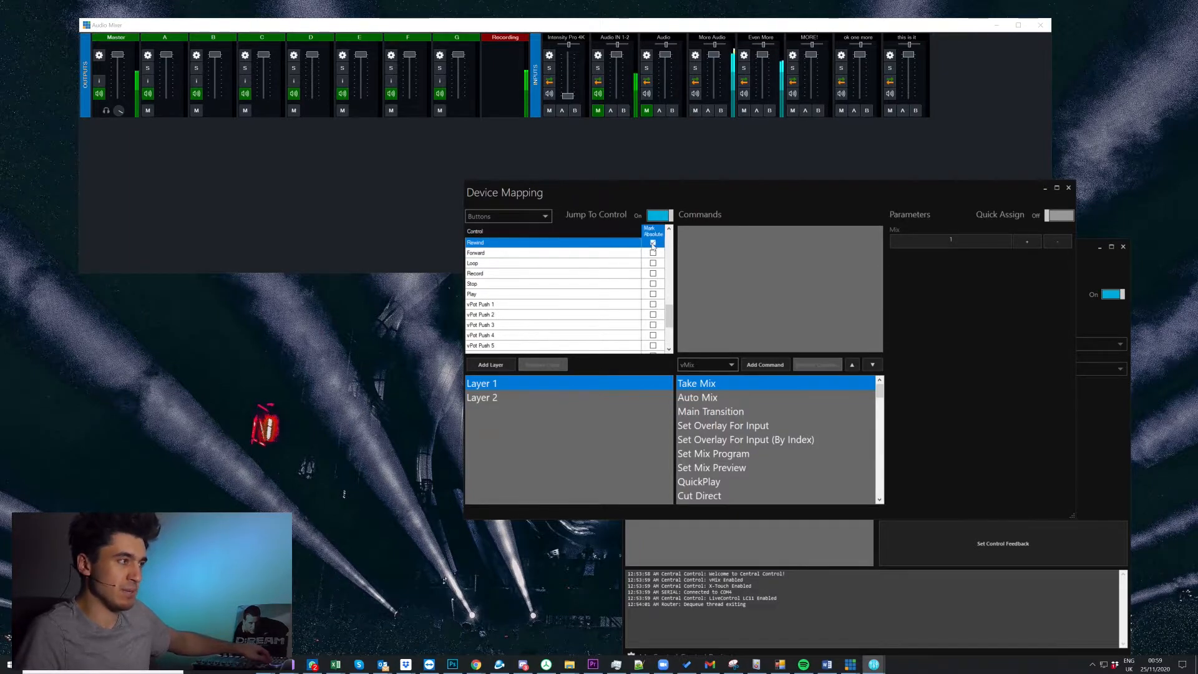
left_click(550, 253)
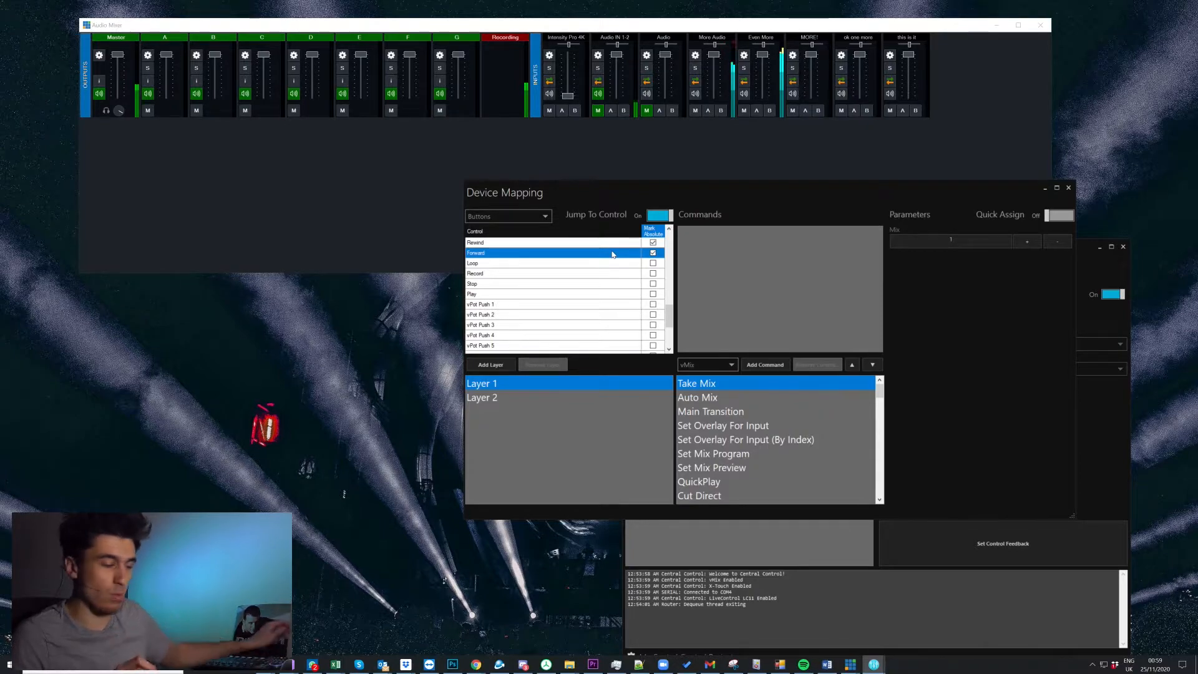
left_click(543, 216)
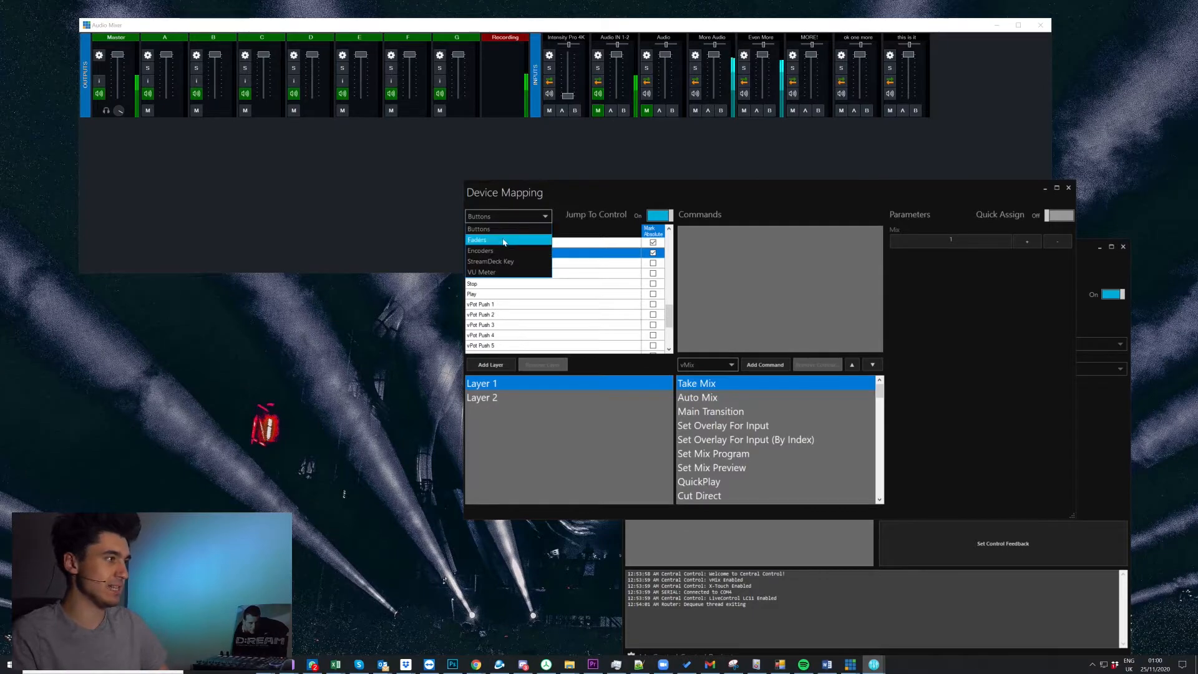
- Map the Main Fader to vMix Set Master Level, then return to the button list
left_click(477, 239)
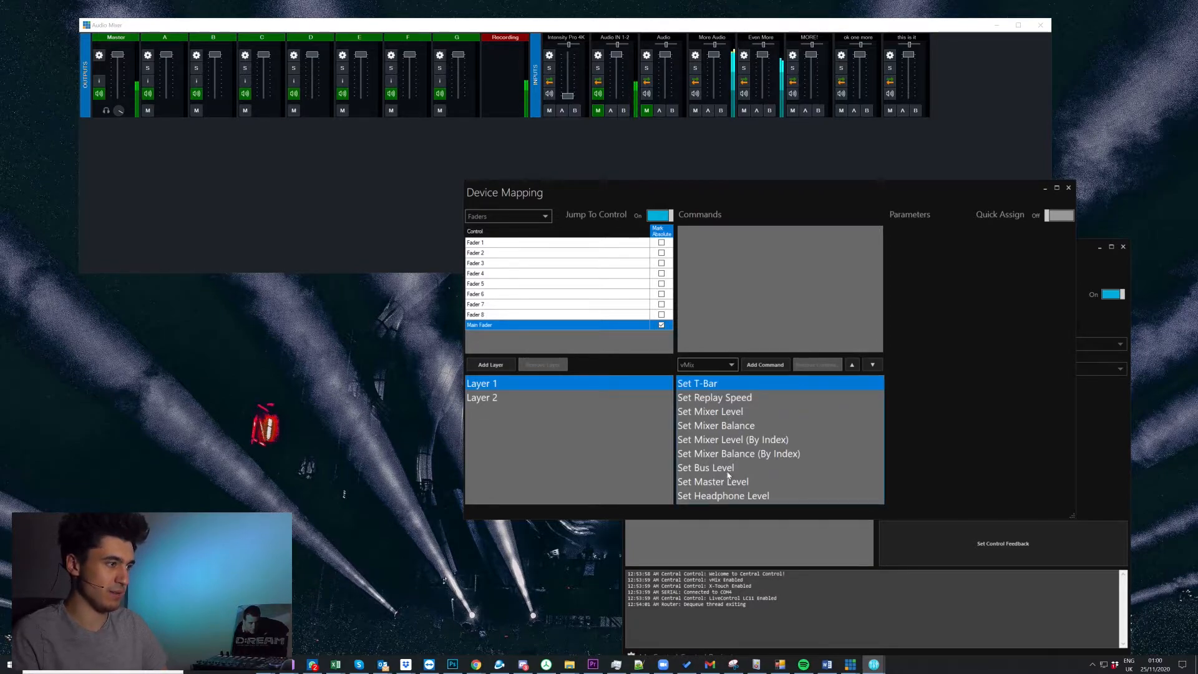
left_click(712, 482)
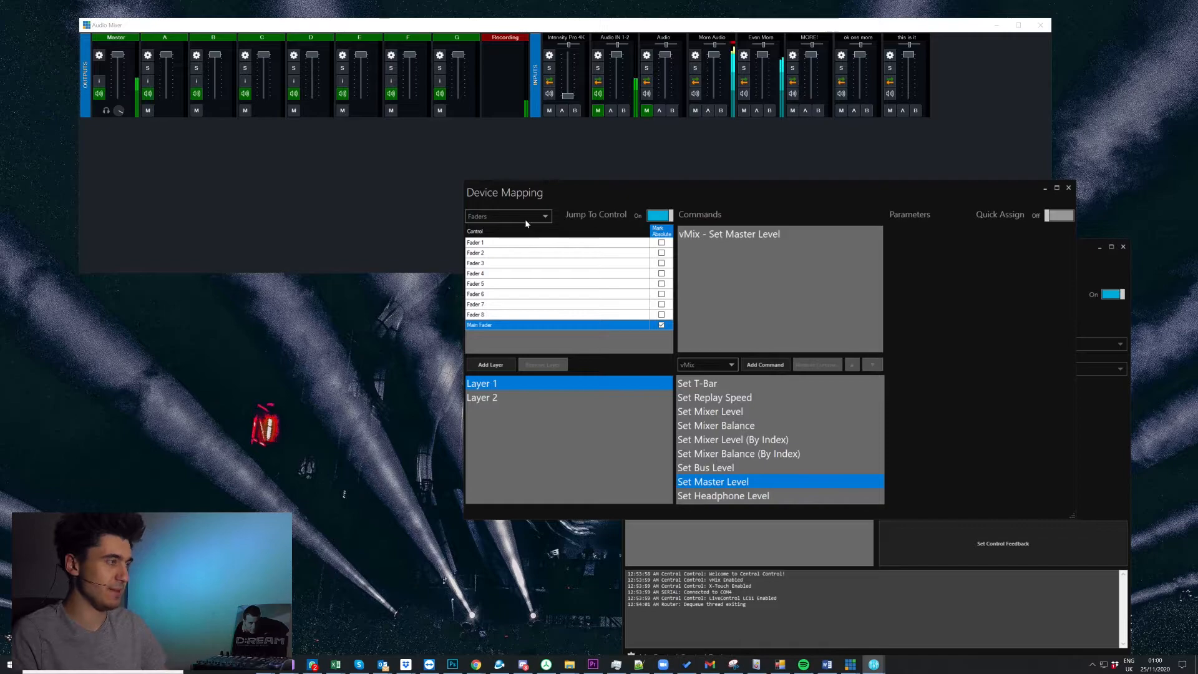
left_click(507, 216)
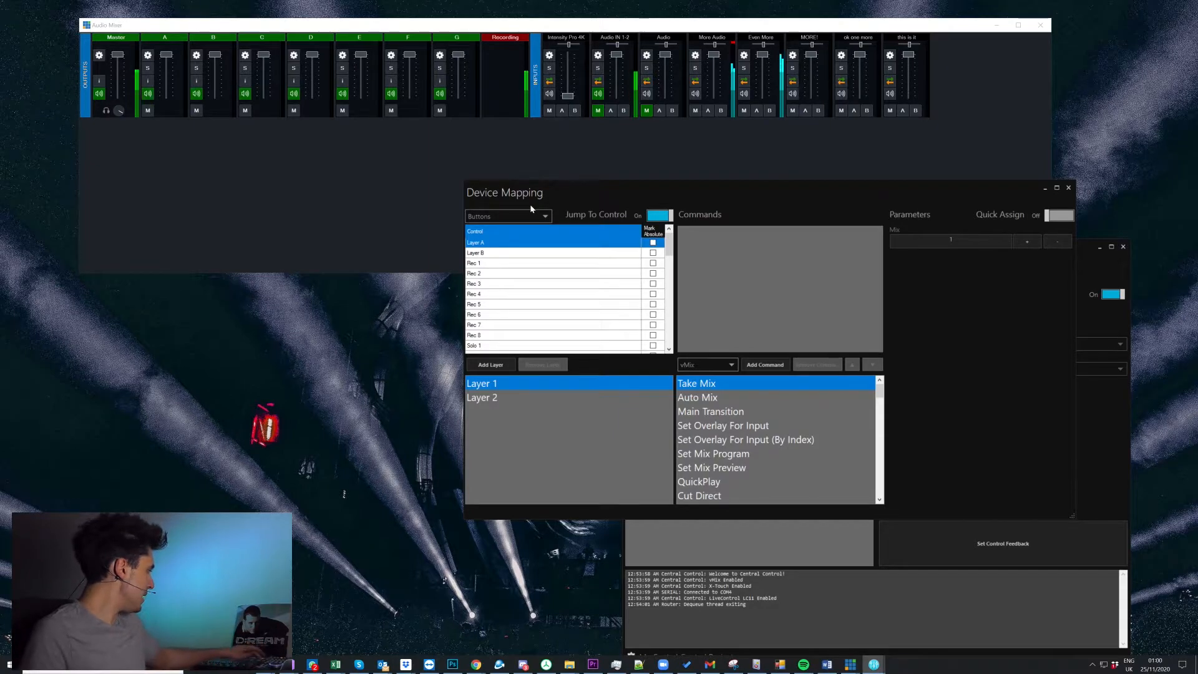
- Assign X-Touch Set Layer index 1 to Rewind and index 2 to Forward, then close Device Mapping
scroll("down", 3)
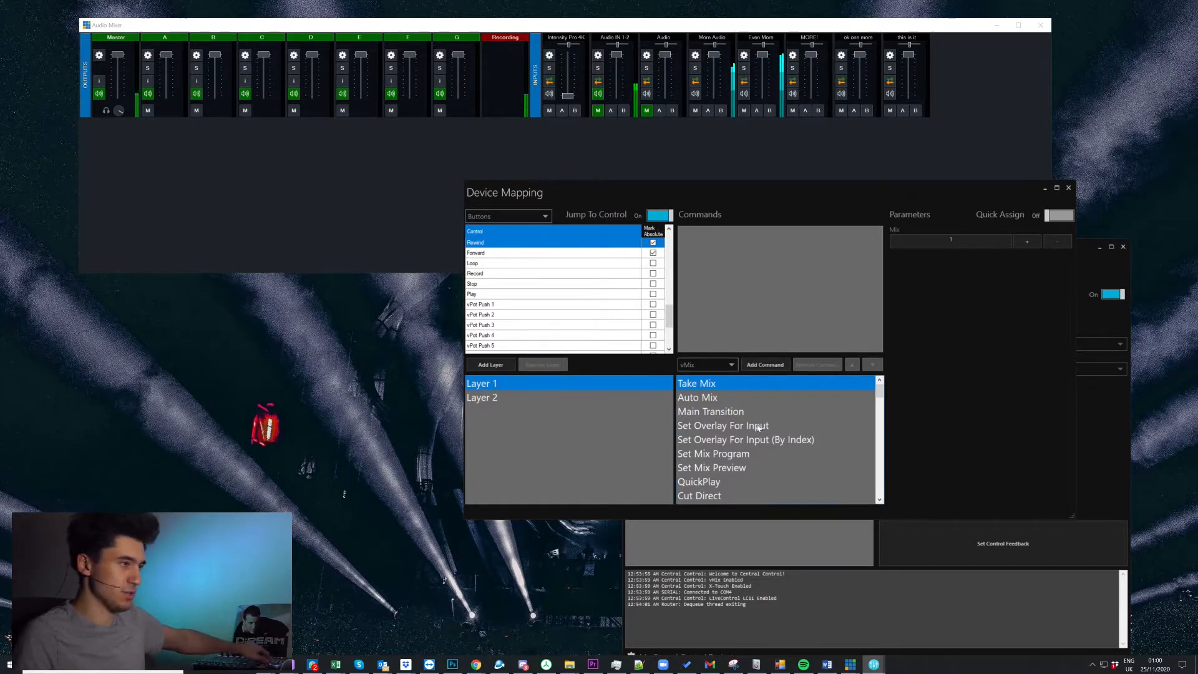
left_click(704, 365)
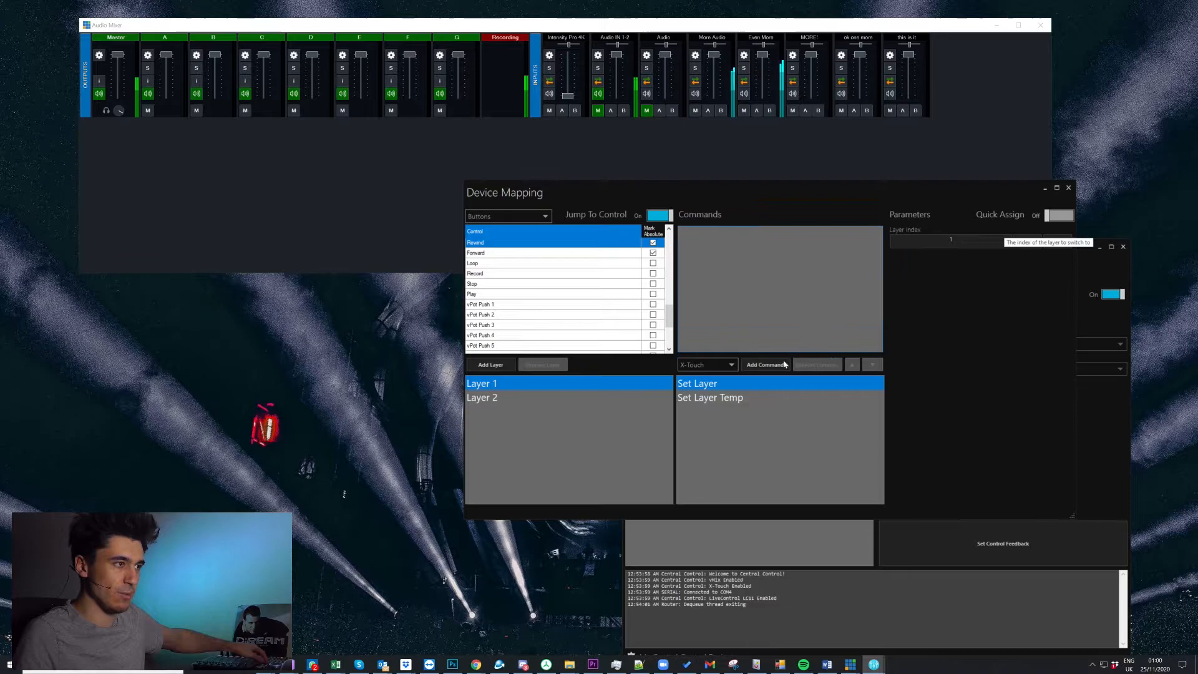
left_click(551, 252)
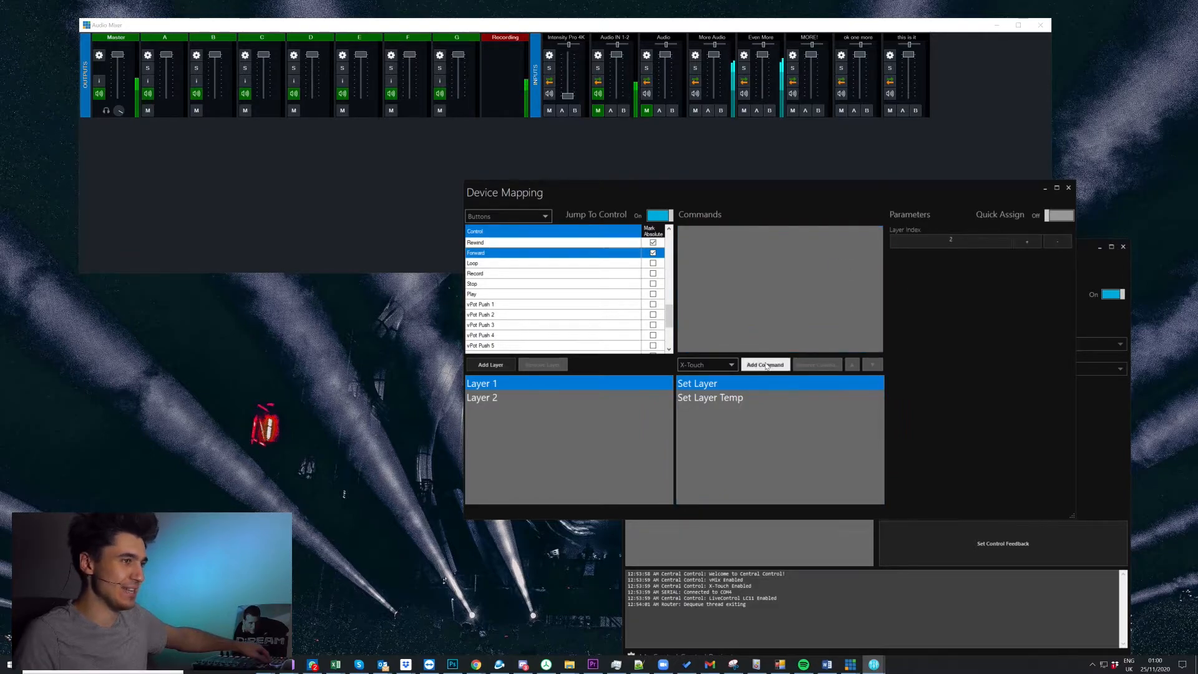
left_click(1066, 189)
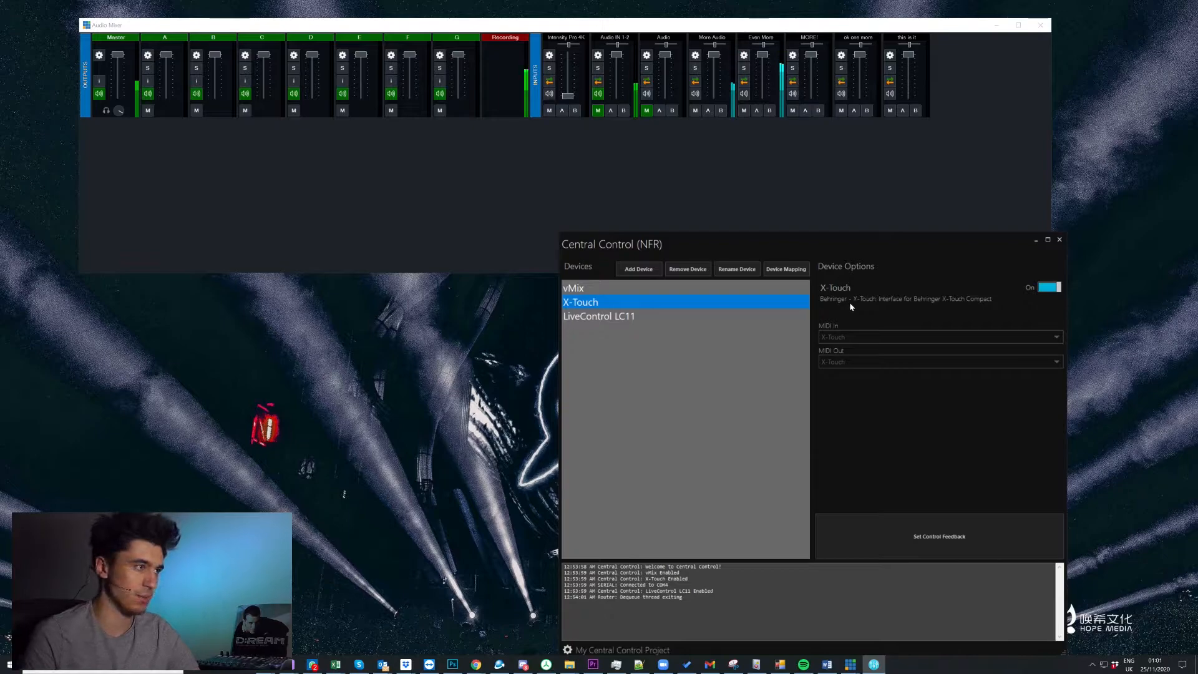
- On Layer 1, give the faders vMix Set Mixer Level (By Index) with their input numbers, up to input 11
left_click(785, 268)
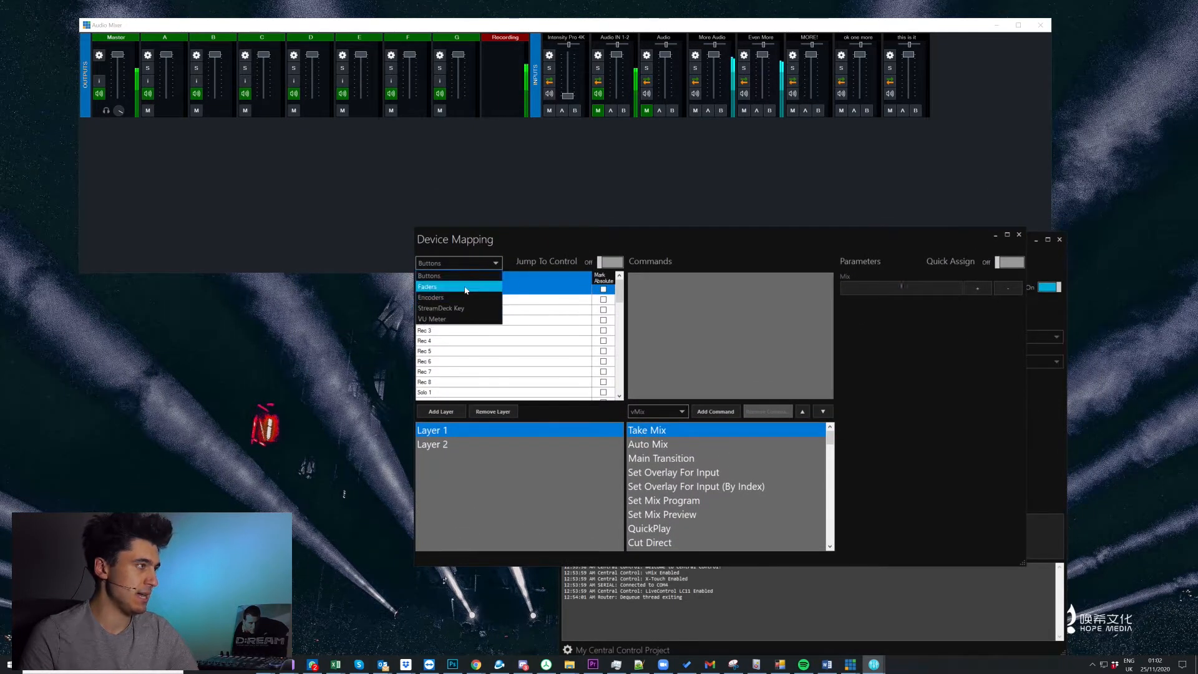
left_click(427, 287)
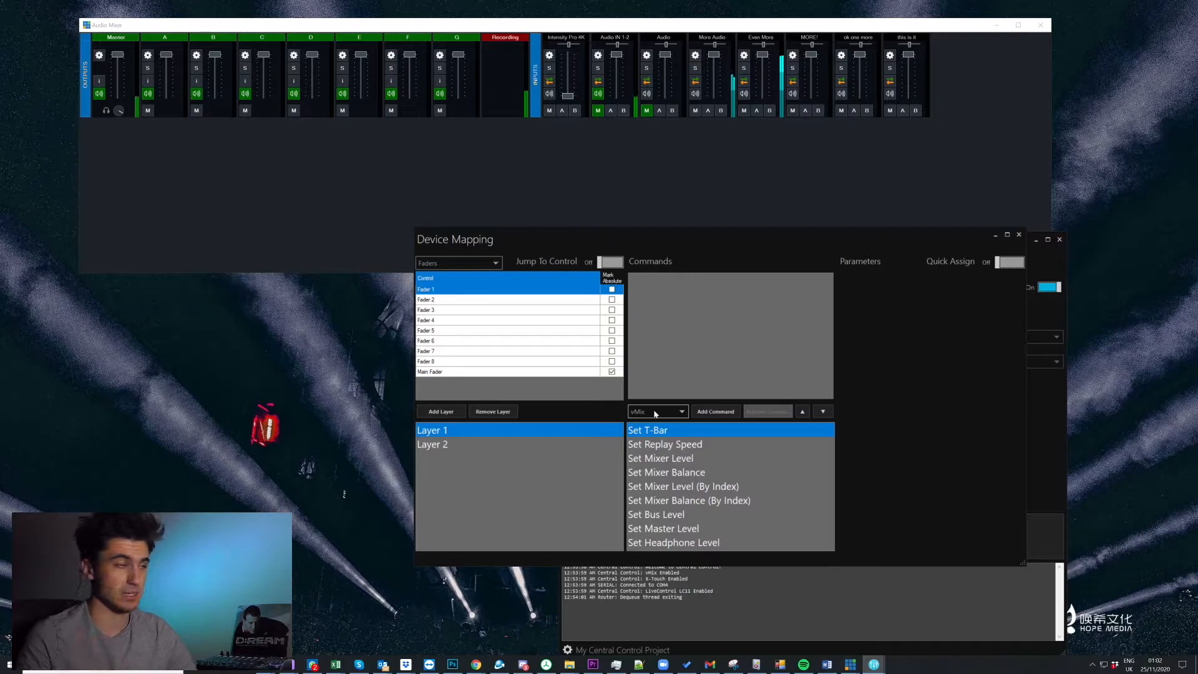
left_click(678, 411)
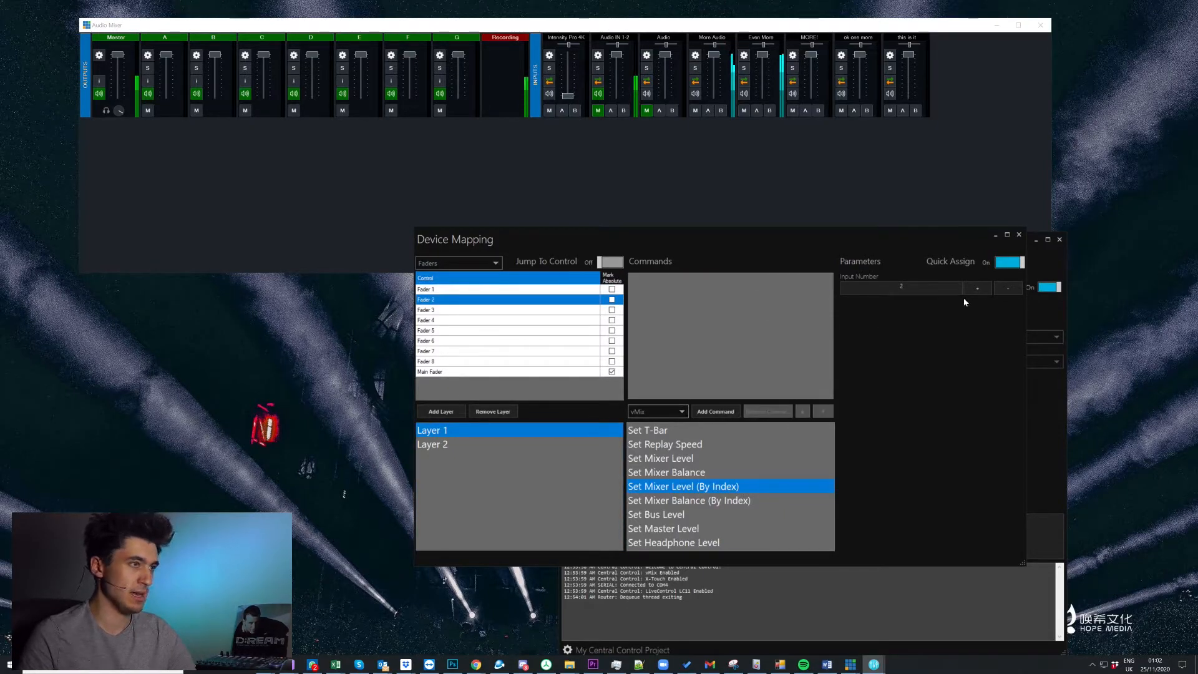
left_click(976, 288)
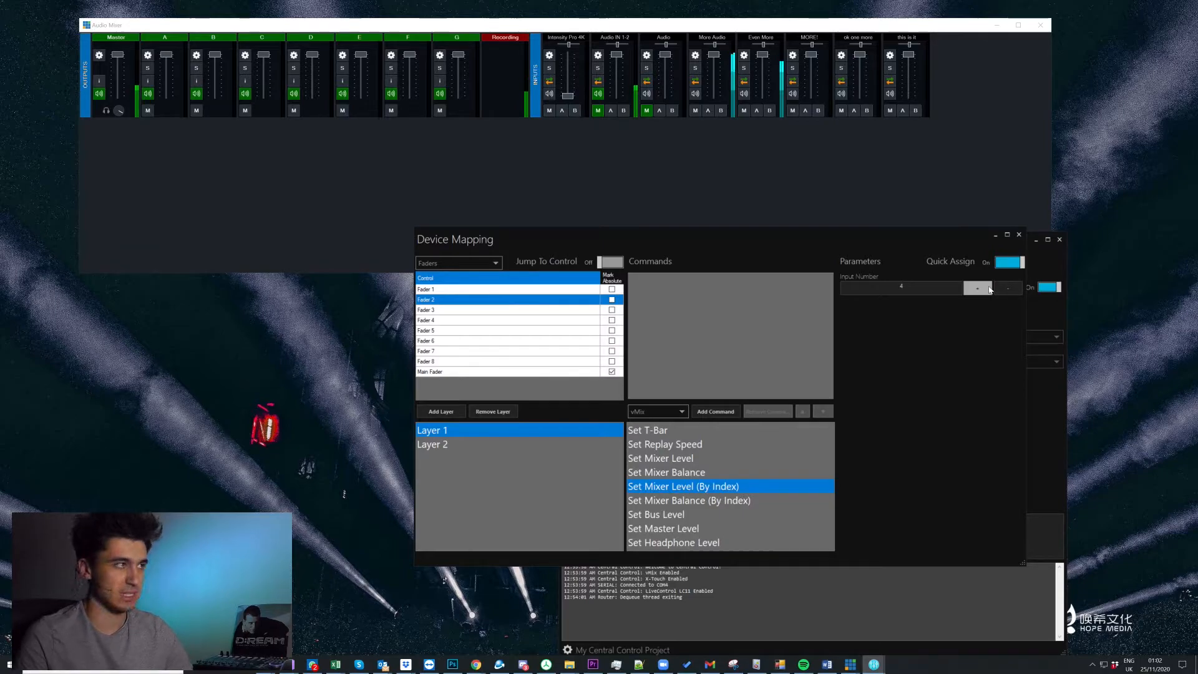
left_click(976, 289)
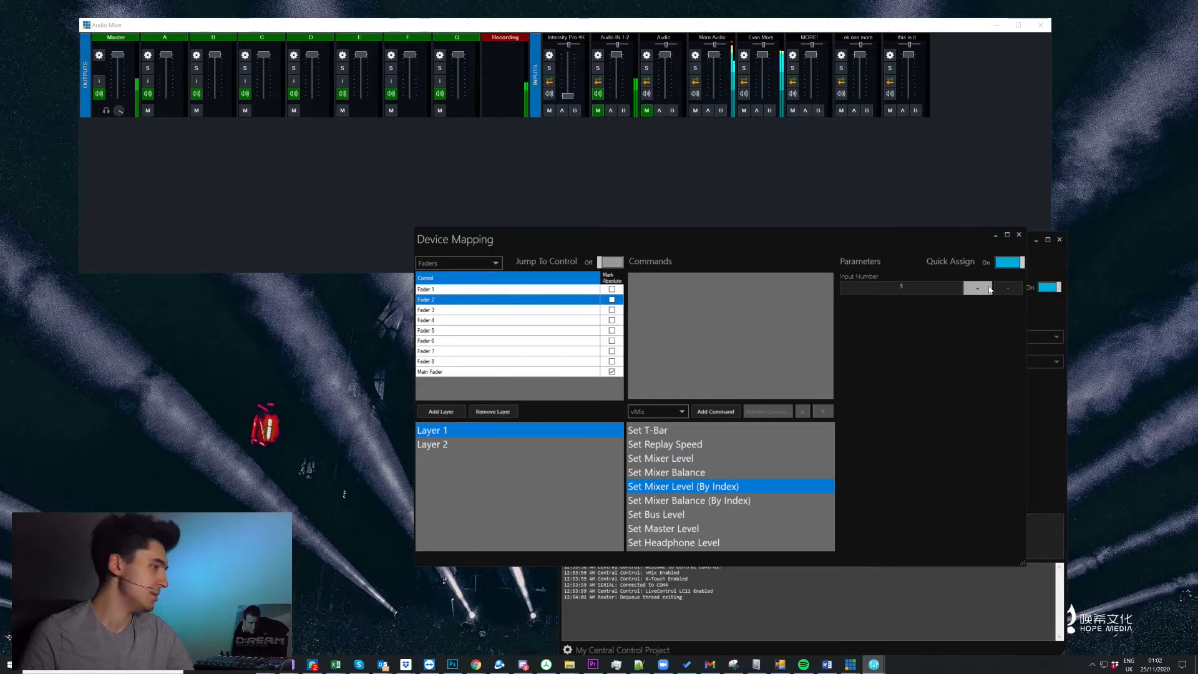
left_click(1007, 288)
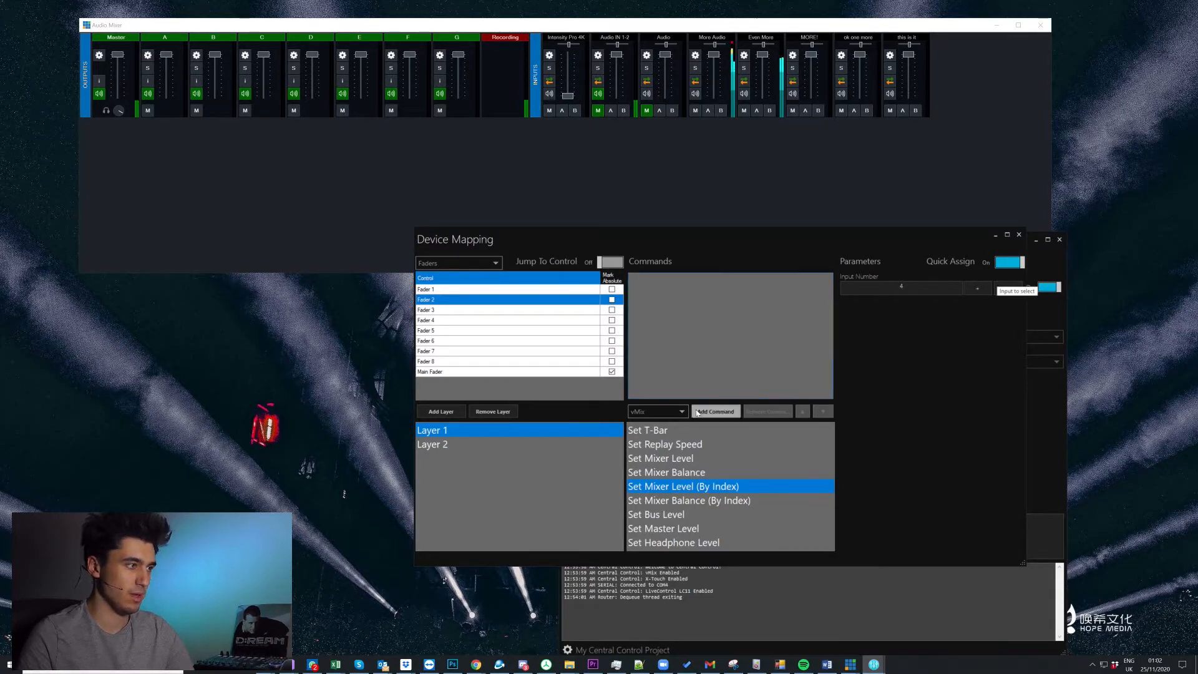
left_click(507, 350)
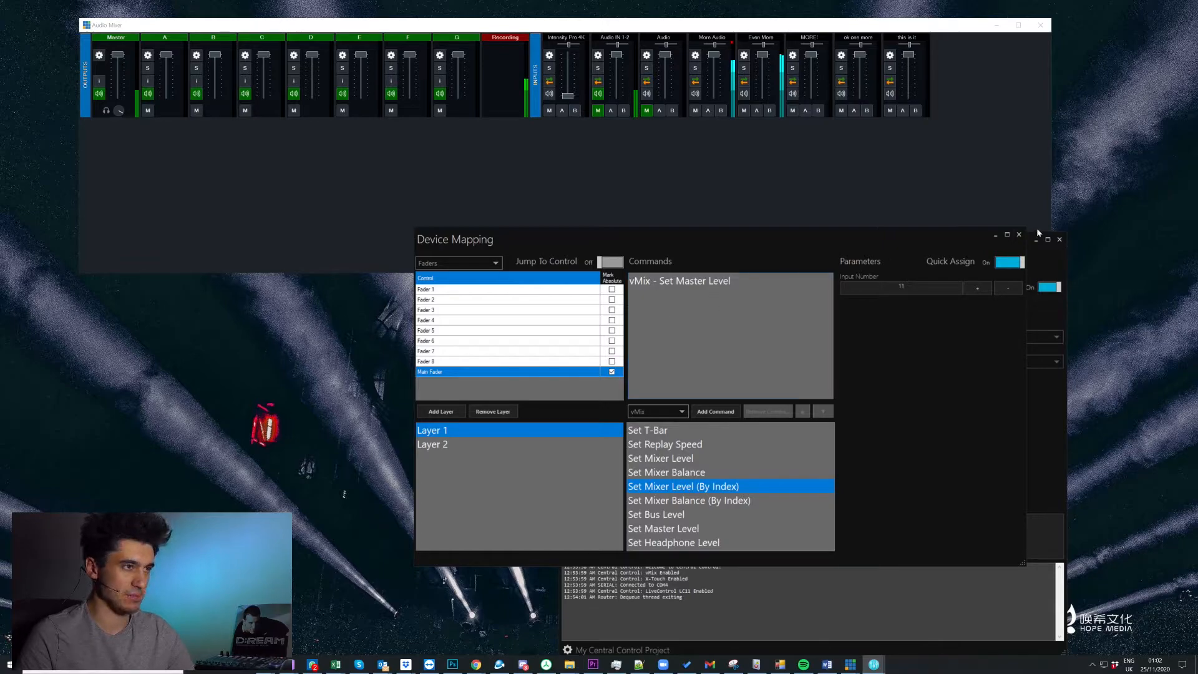
left_click(1007, 261)
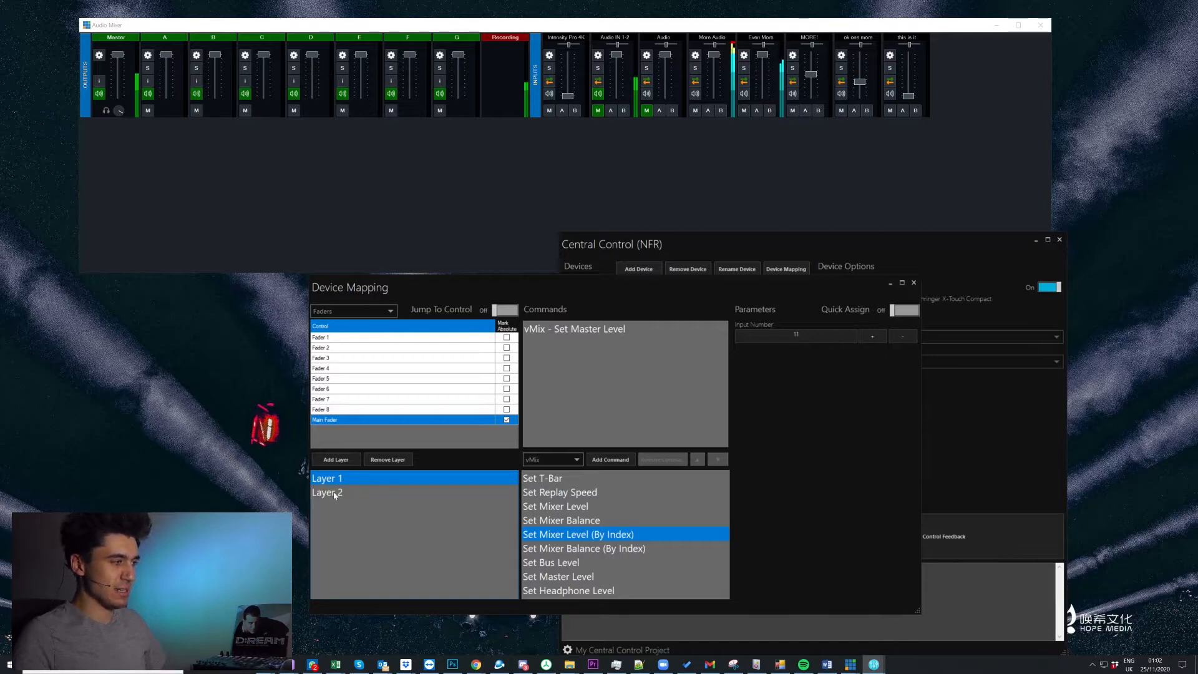
- On Layer 2, give Faders 1–7 vMix Set Bus Level for buses A–G, then close Device Mapping
left_click(327, 492)
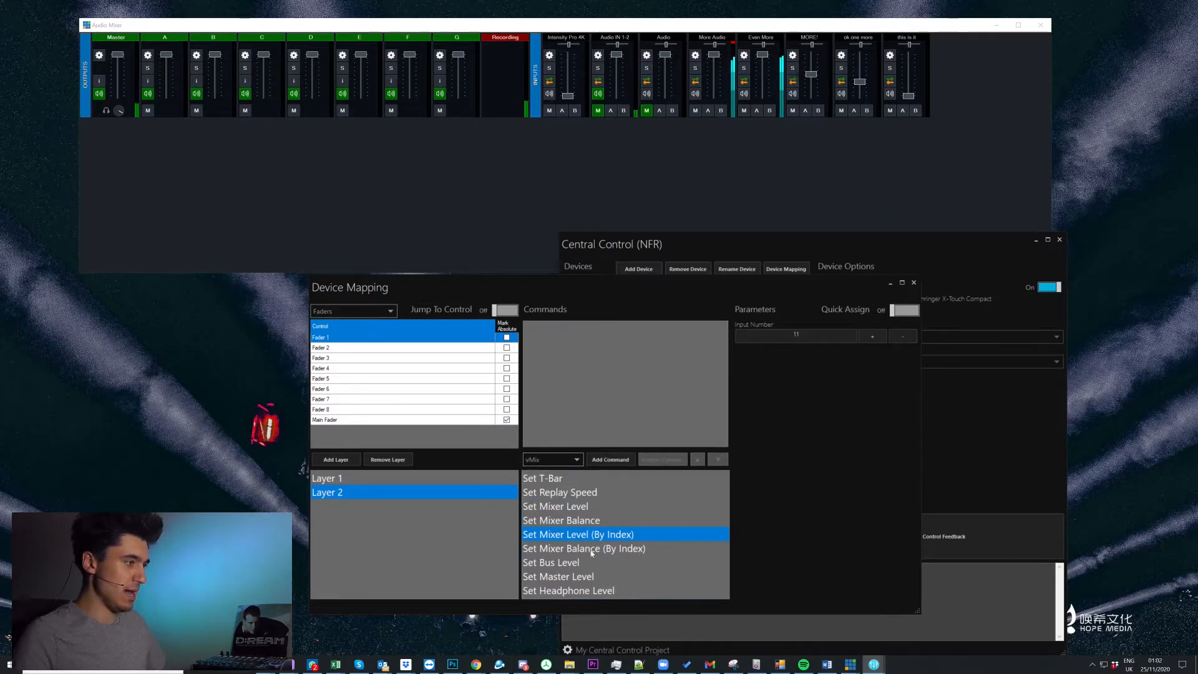
left_click(551, 563)
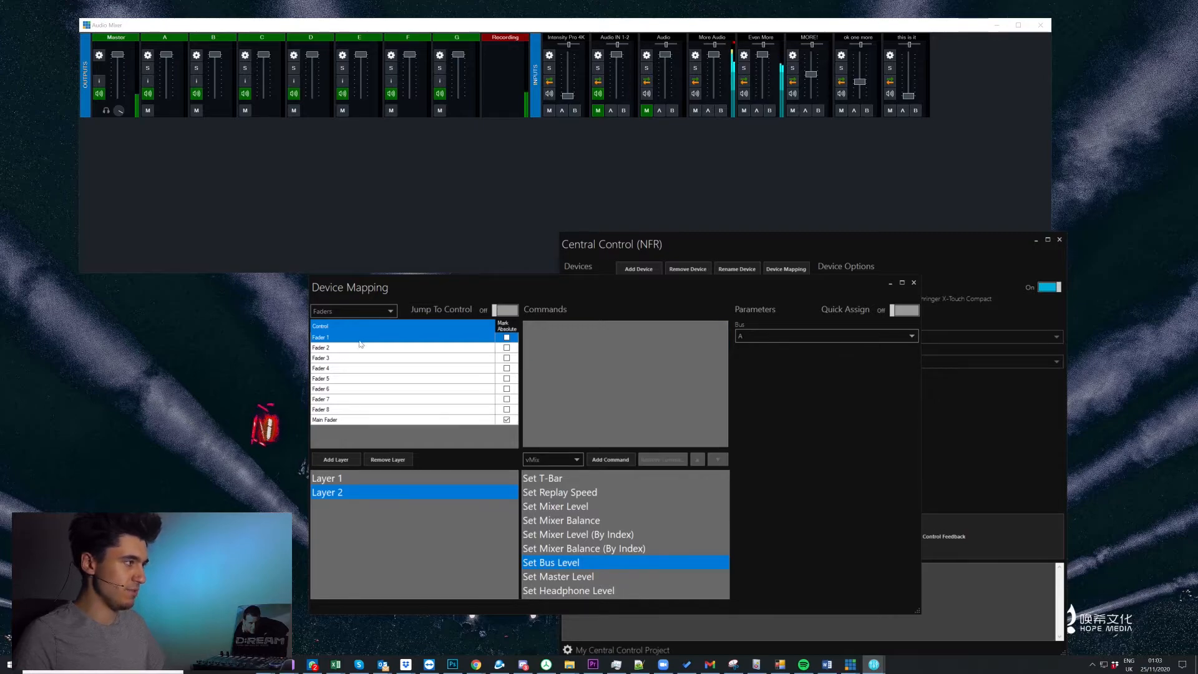
left_click(382, 348)
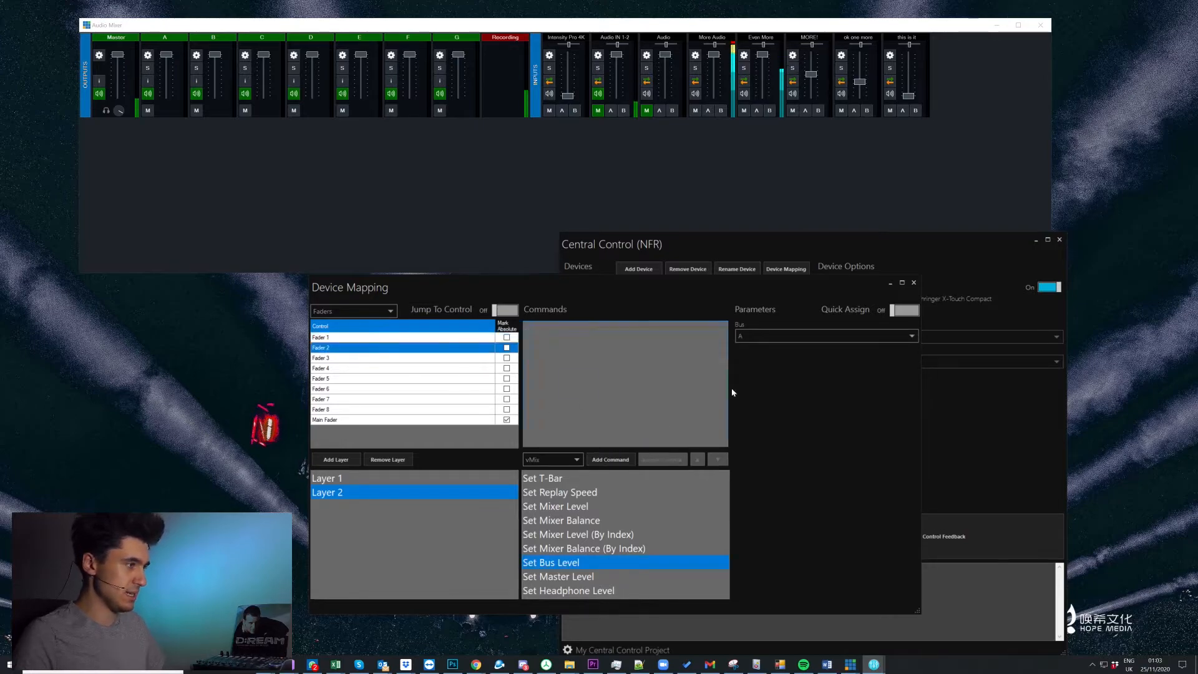
left_click(823, 335)
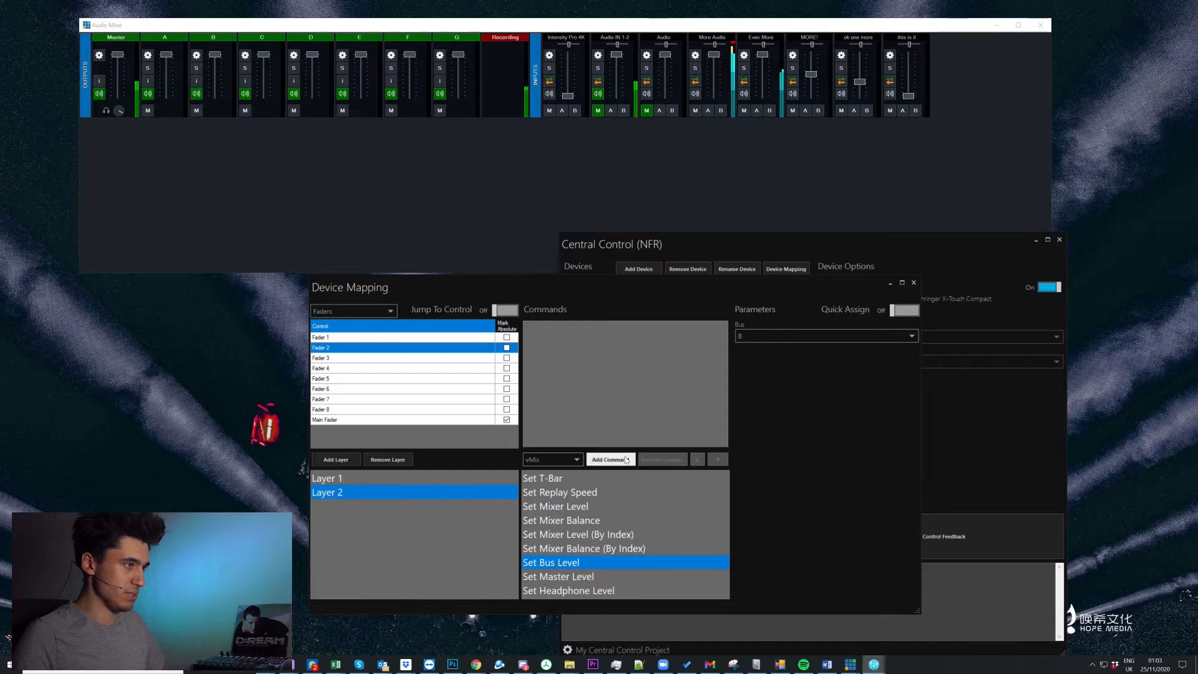
left_click(397, 358)
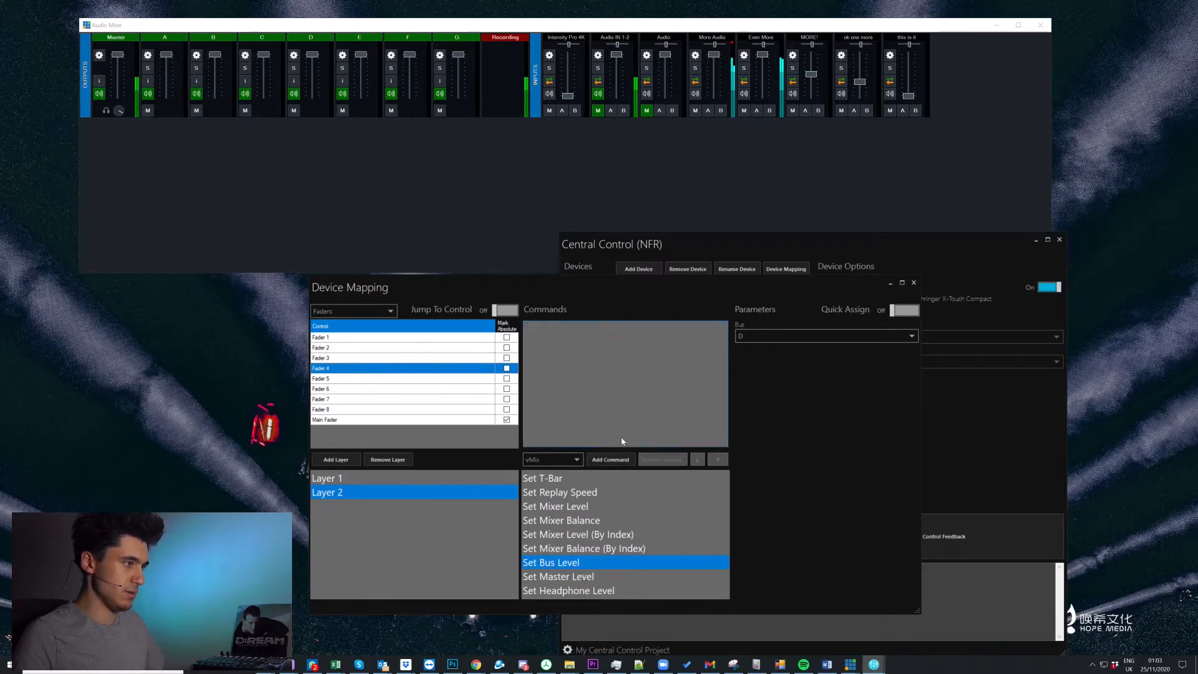
left_click(381, 378)
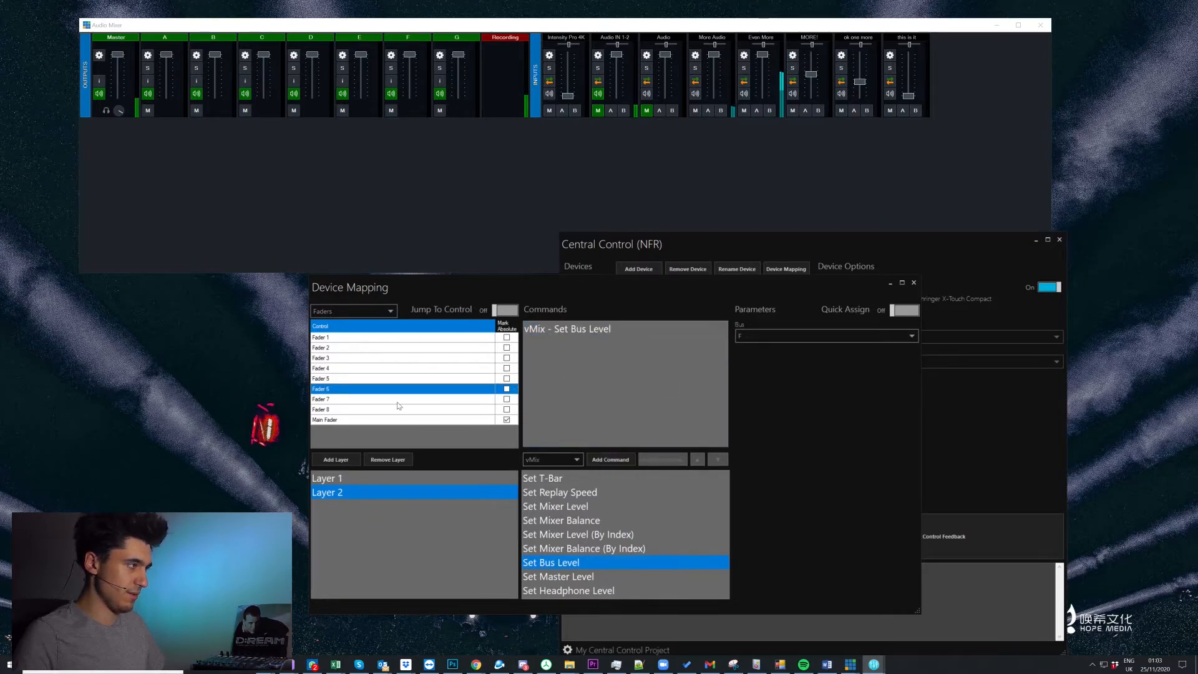
left_click(345, 399)
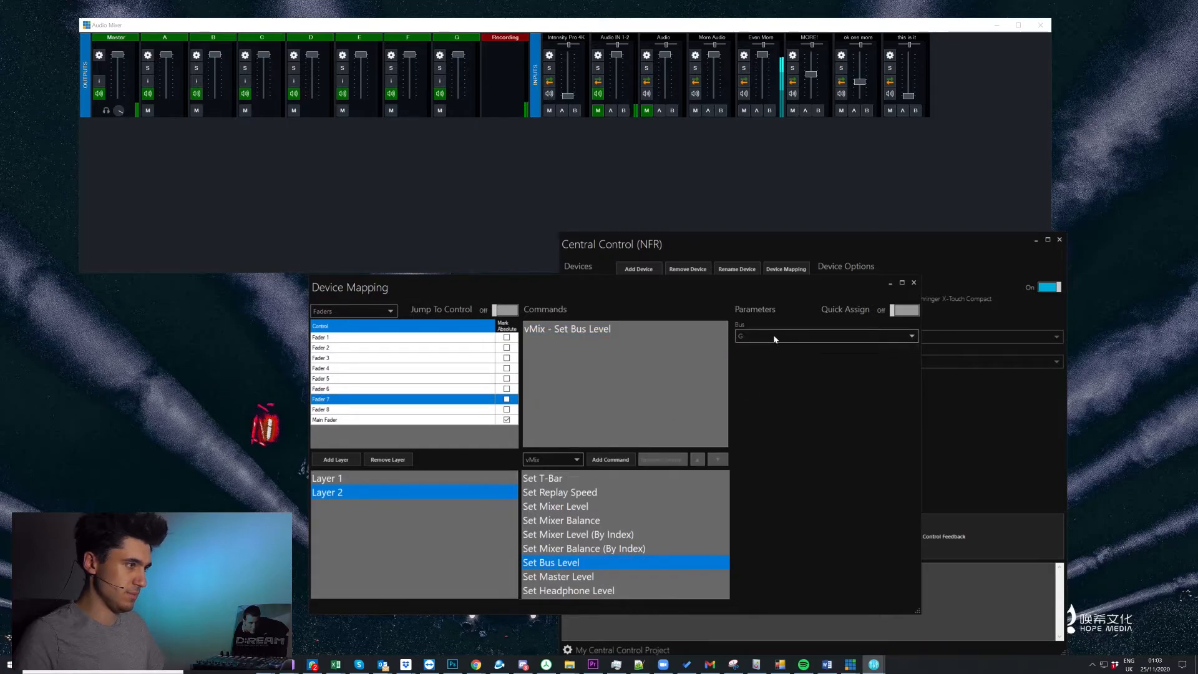
mouse_move(775, 316)
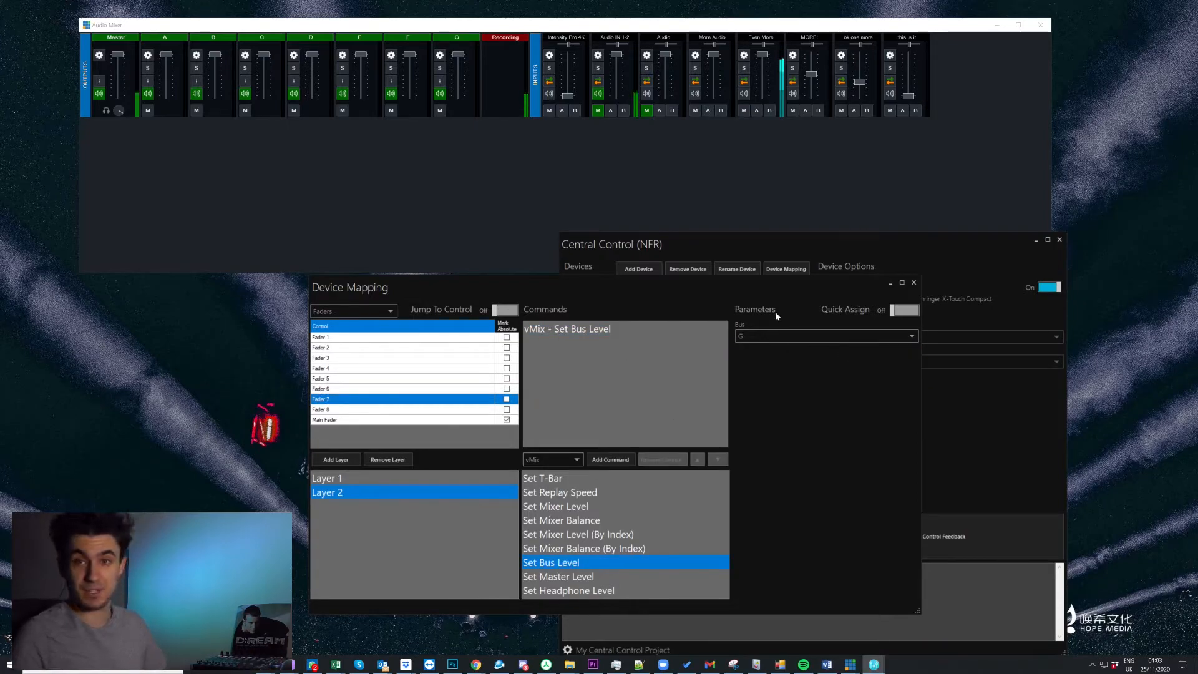
mouse_move(760, 365)
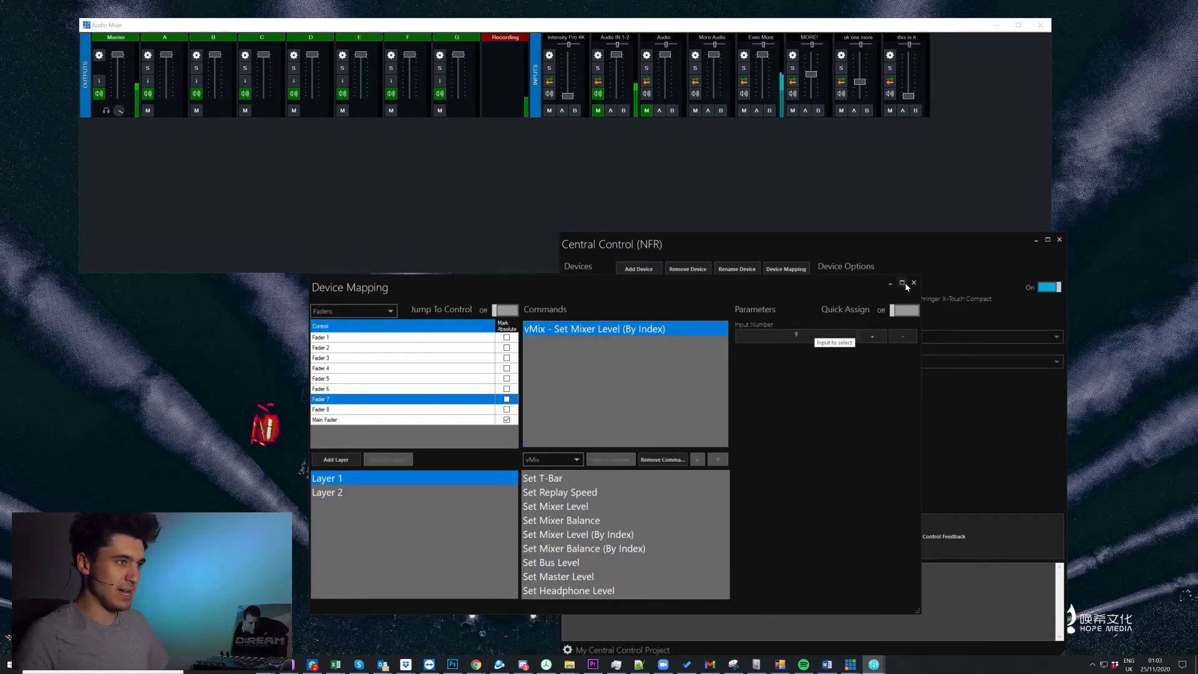
left_click(912, 283)
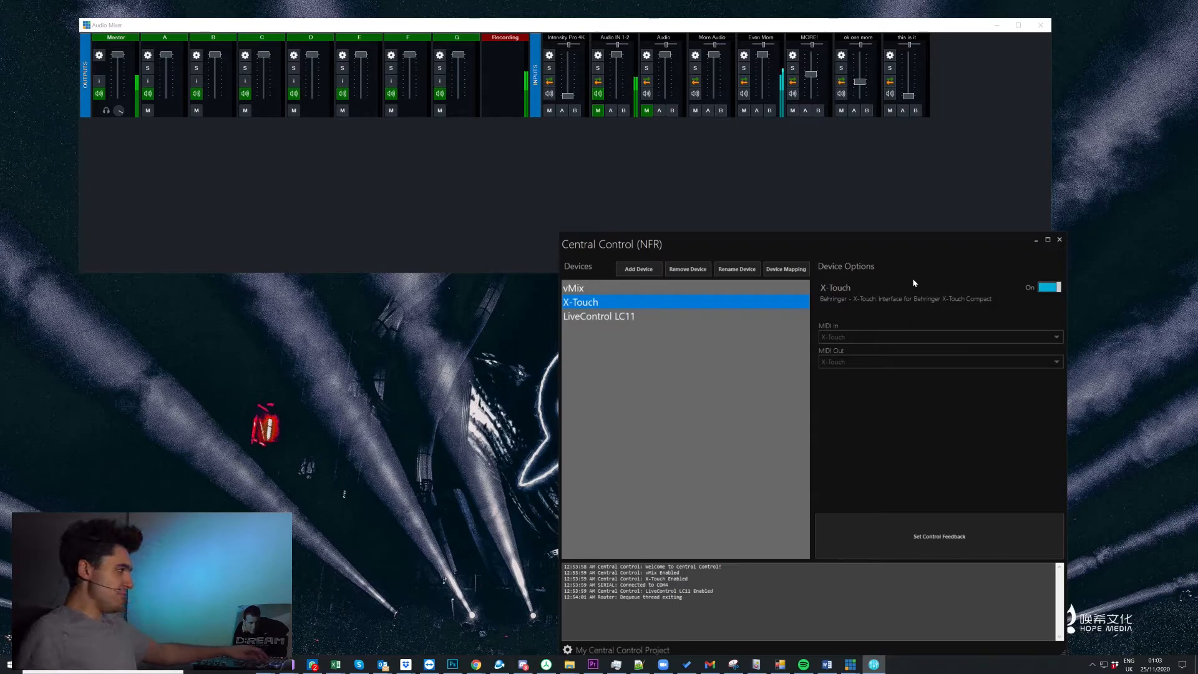